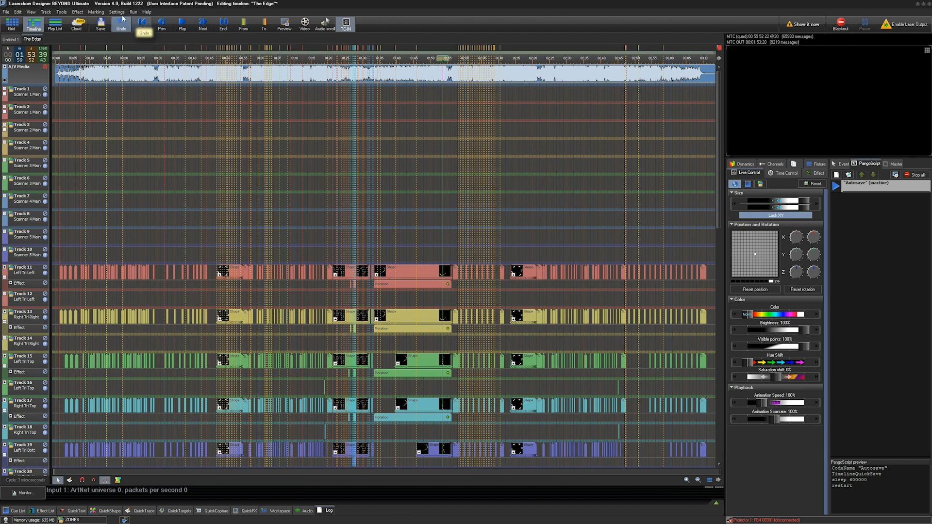
- Set MIDI Device 1 input and output to LTC2MTC in MIDI Device Settings and confirm
{"action": "left_click", "coordinate": [117, 12]}
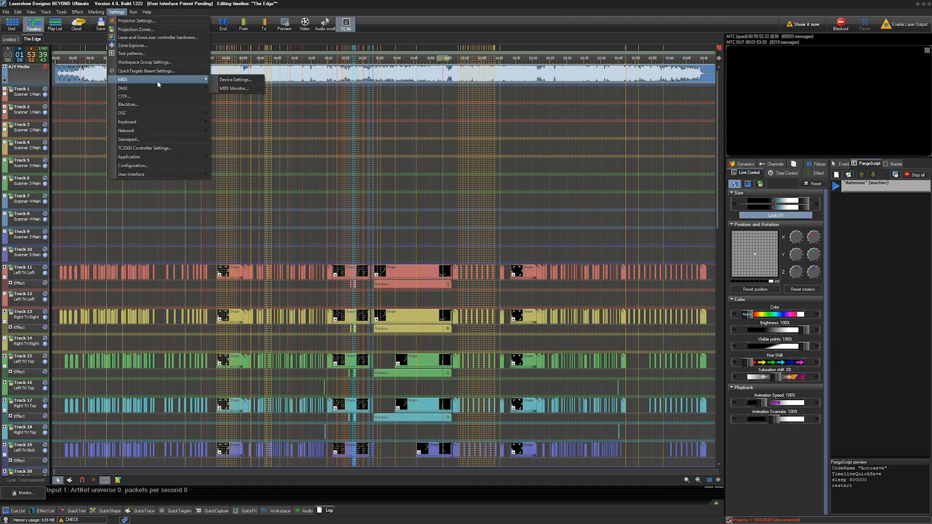
{"action": "left_click", "coordinate": [235, 80]}
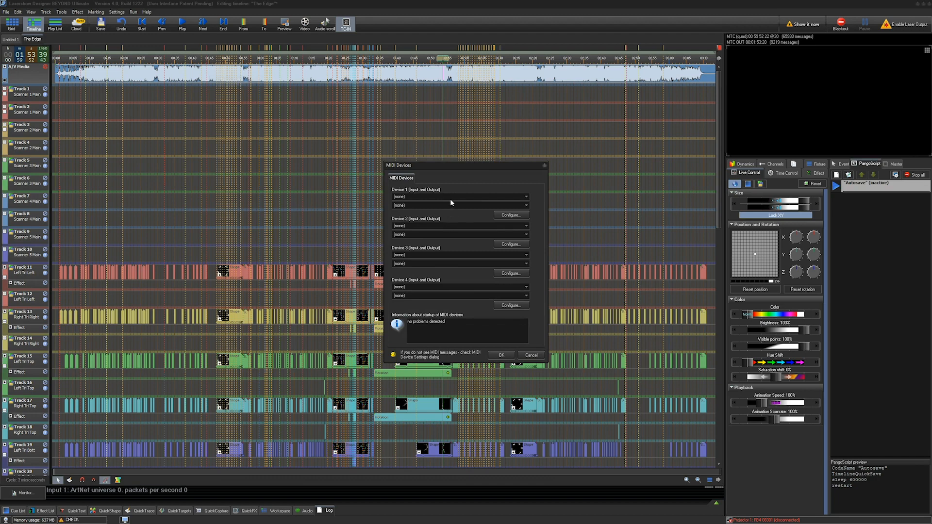
{"action": "left_click", "coordinate": [458, 196]}
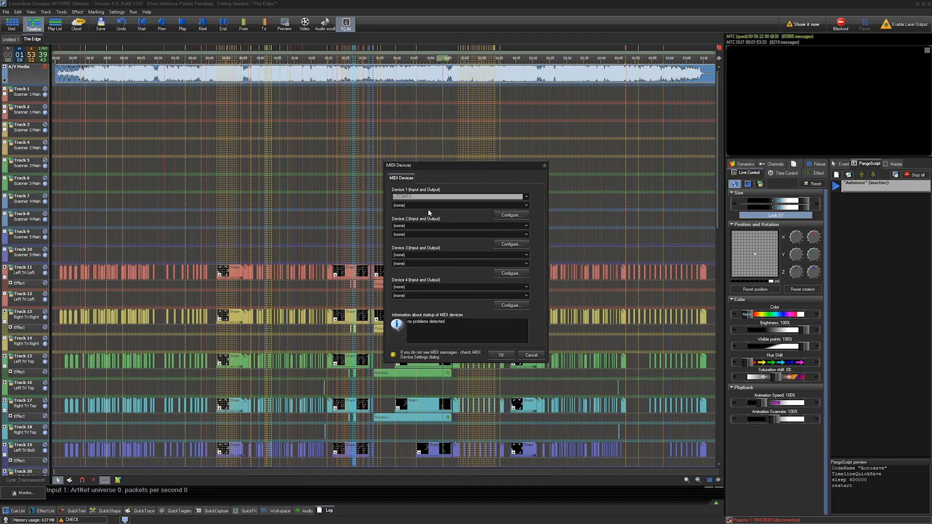
{"action": "left_click", "coordinate": [459, 206]}
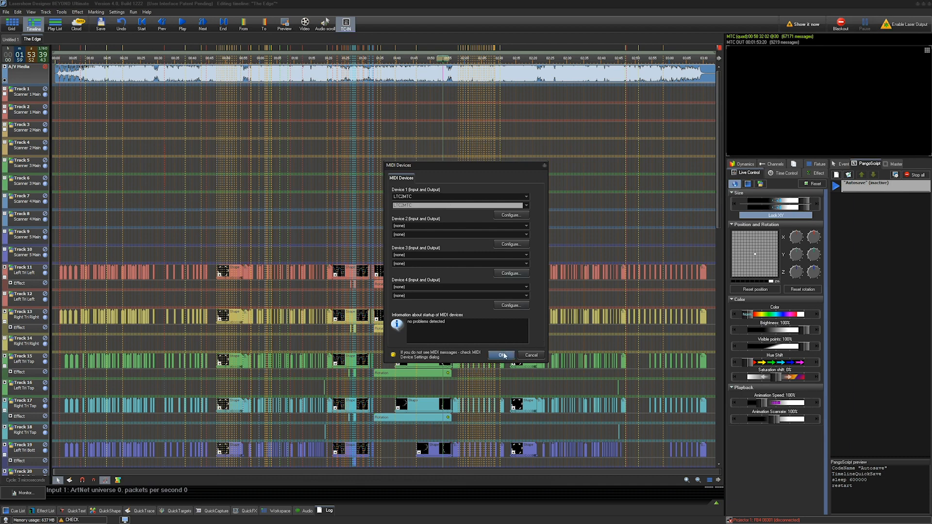
{"action": "left_click", "coordinate": [501, 355]}
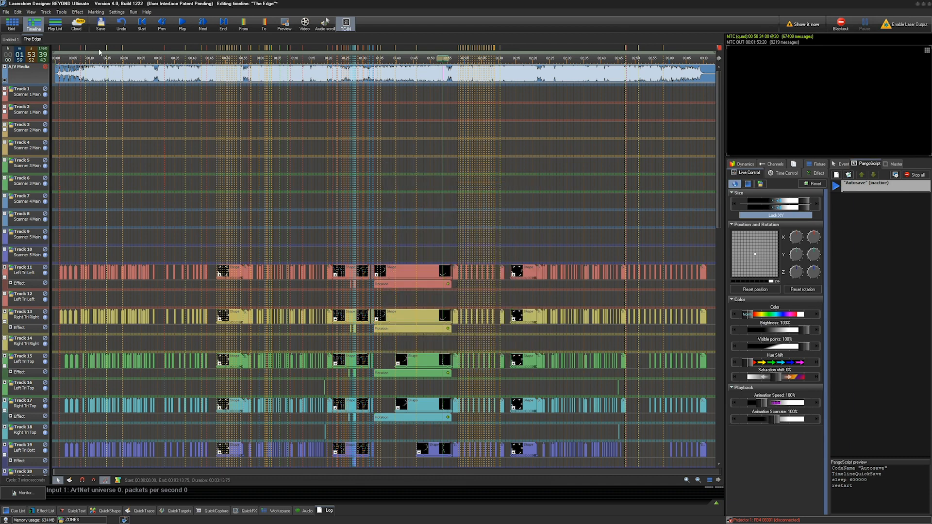
- Enable 'MIDI timecode - MTC and MMC' on the Configuration's Timecode In tab
{"action": "left_click", "coordinate": [116, 11]}
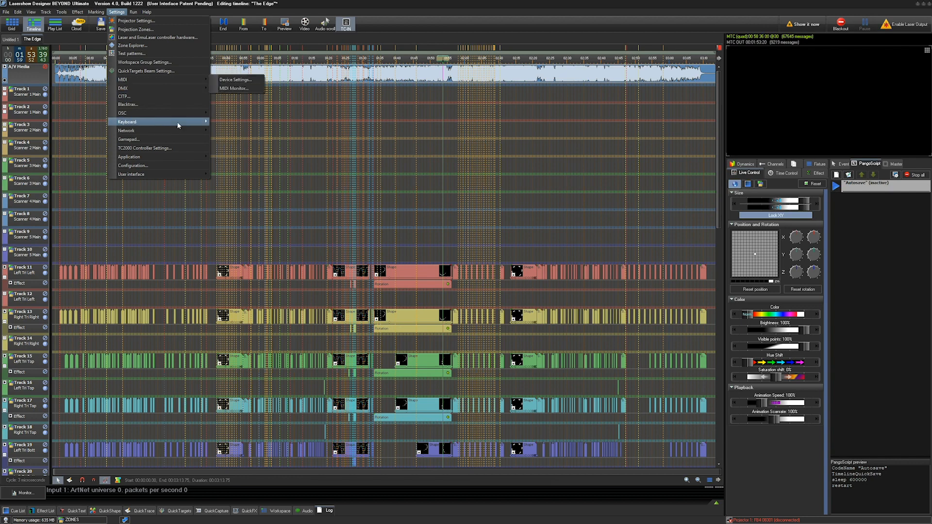
{"action": "left_click", "coordinate": [133, 165]}
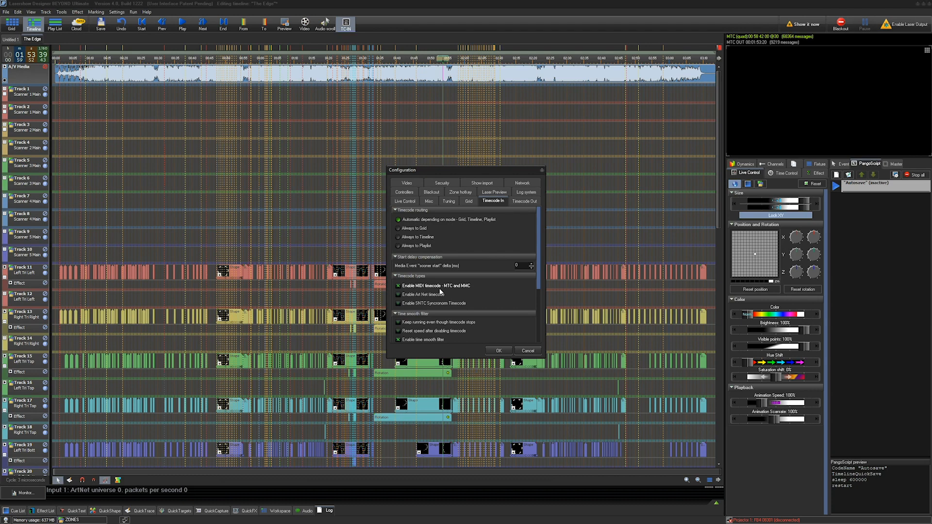
{"action": "left_click", "coordinate": [499, 351]}
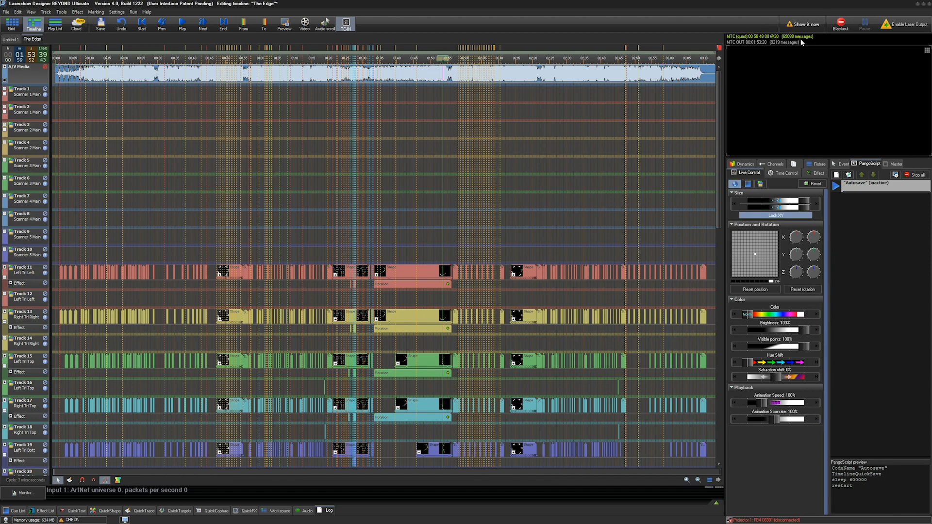
- Enable incoming timecode in The Edge's Show Properties, then recheck MIDI device settings
{"action": "right_click", "coordinate": [31, 39]}
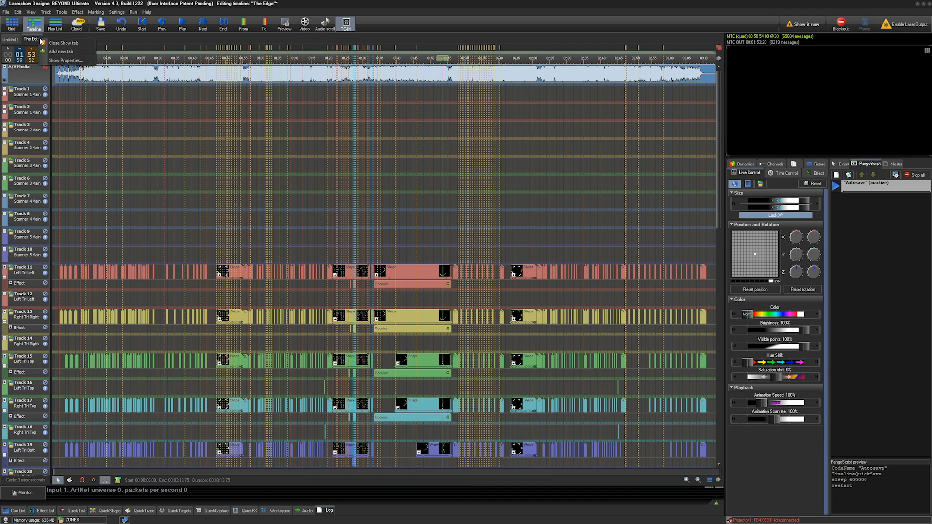
{"action": "left_click", "coordinate": [65, 60]}
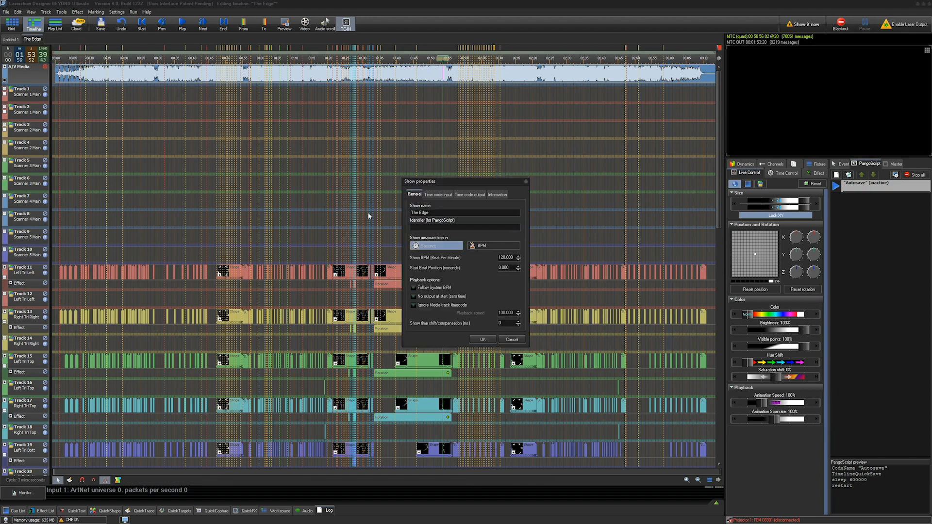
{"action": "left_click", "coordinate": [438, 194]}
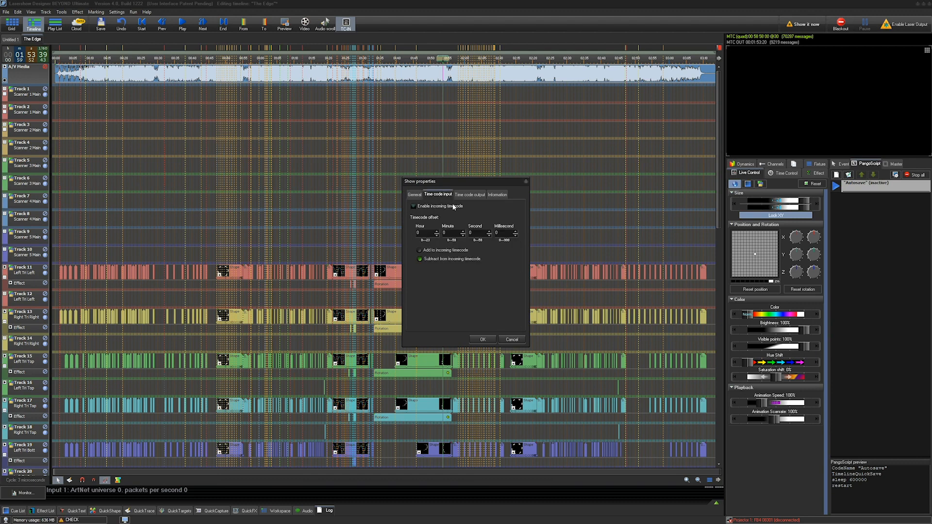
{"action": "left_click", "coordinate": [413, 206]}
{"action": "type", "text": "58"}
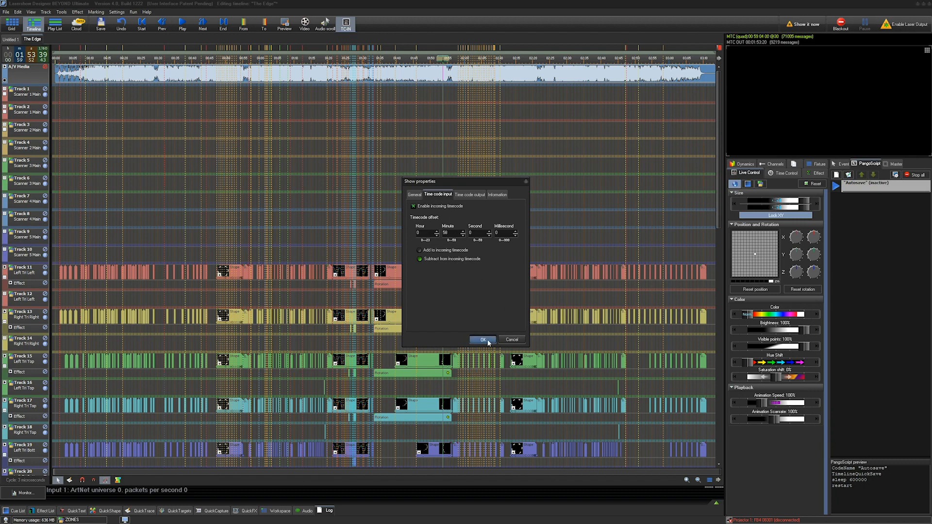
{"action": "left_click", "coordinate": [482, 339]}
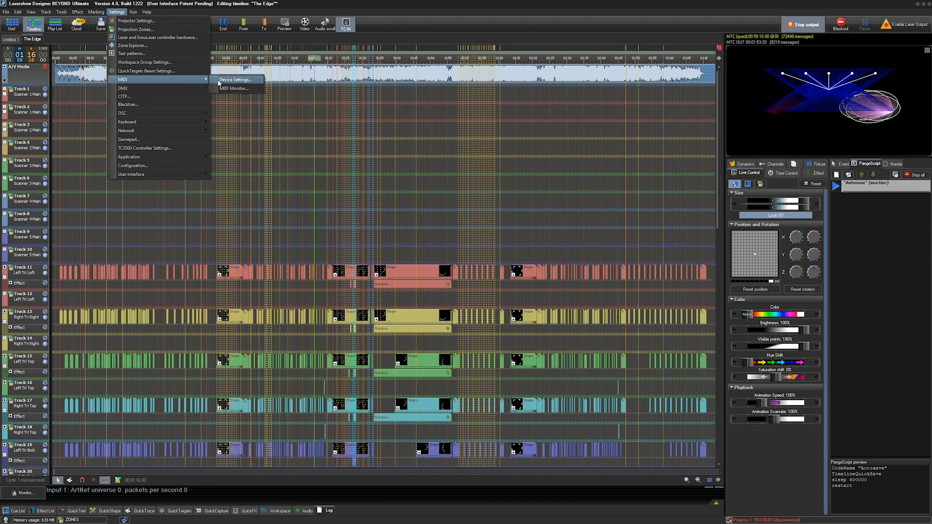
{"action": "left_click", "coordinate": [235, 80]}
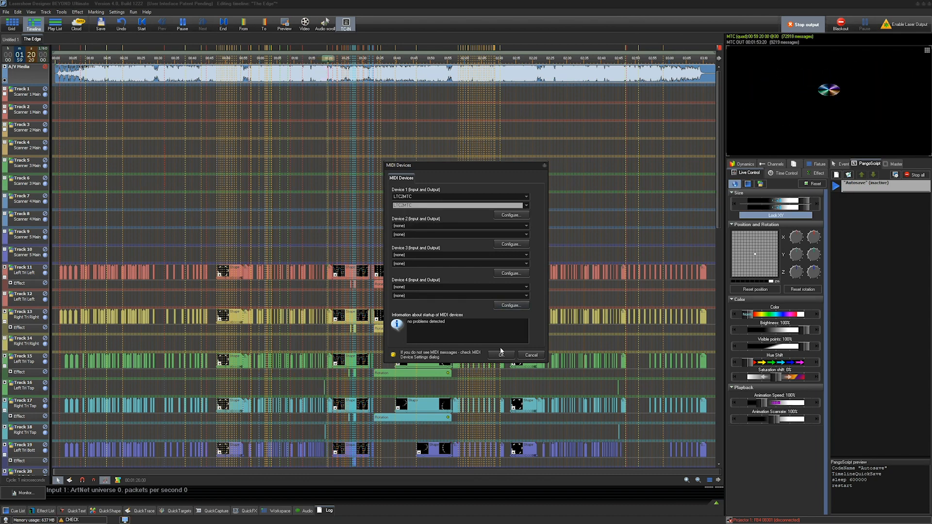
{"action": "left_click", "coordinate": [116, 12]}
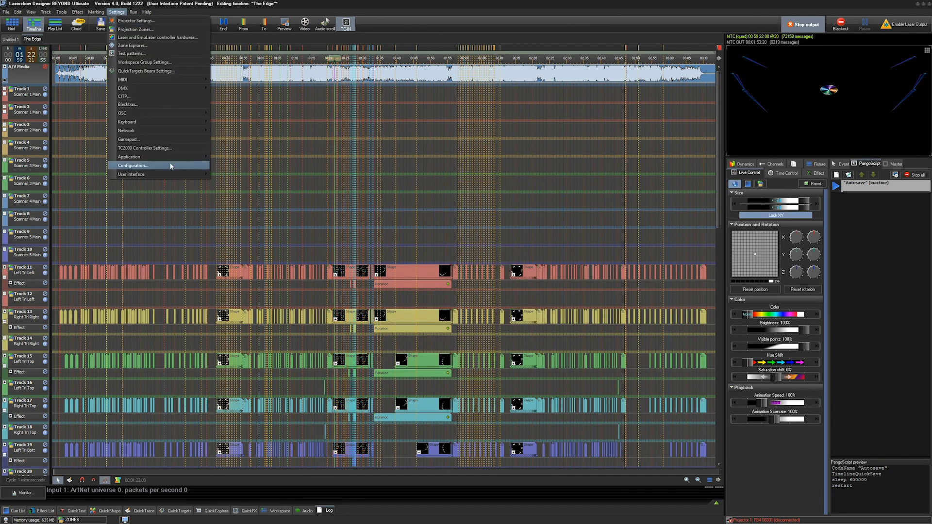
- Choose MIDI Device 1 for outgoing MIDI Time Code under Configuration's Timecode Out
{"action": "left_click", "coordinate": [132, 165]}
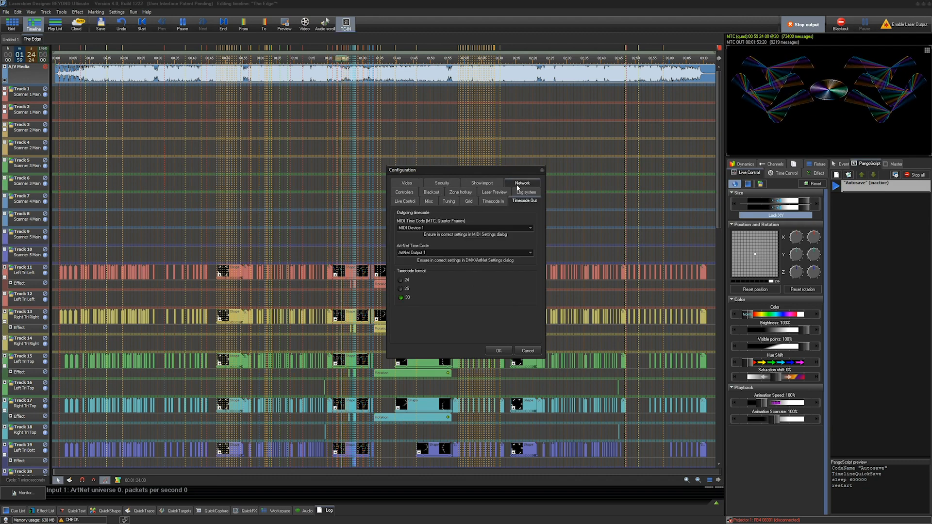
{"action": "left_click", "coordinate": [528, 228]}
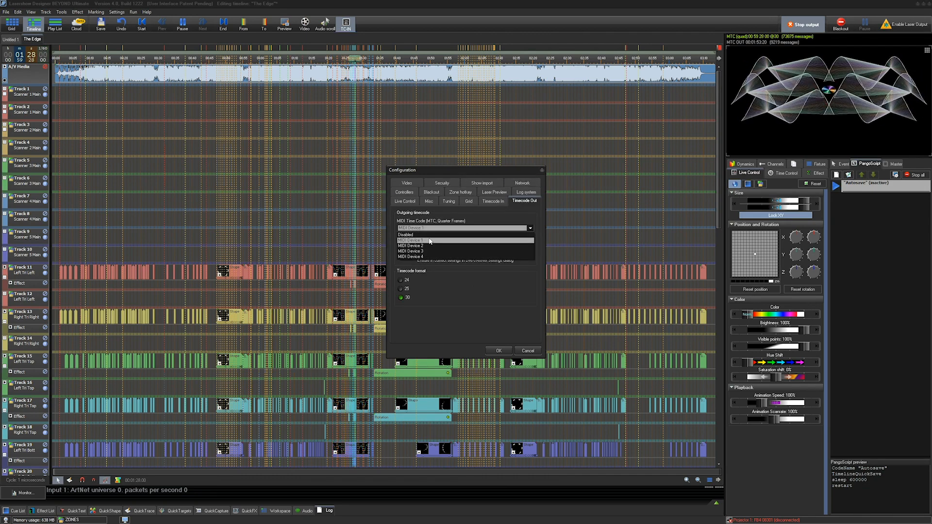
{"action": "left_click", "coordinate": [404, 233]}
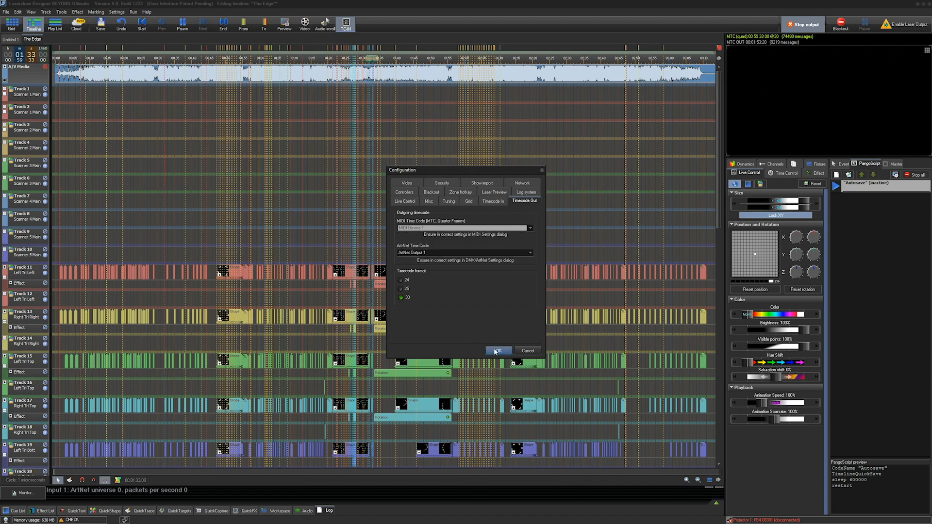
- Confirm the Configuration and enable outgoing timecode in The Edge's Show Properties
{"action": "left_click", "coordinate": [498, 350]}
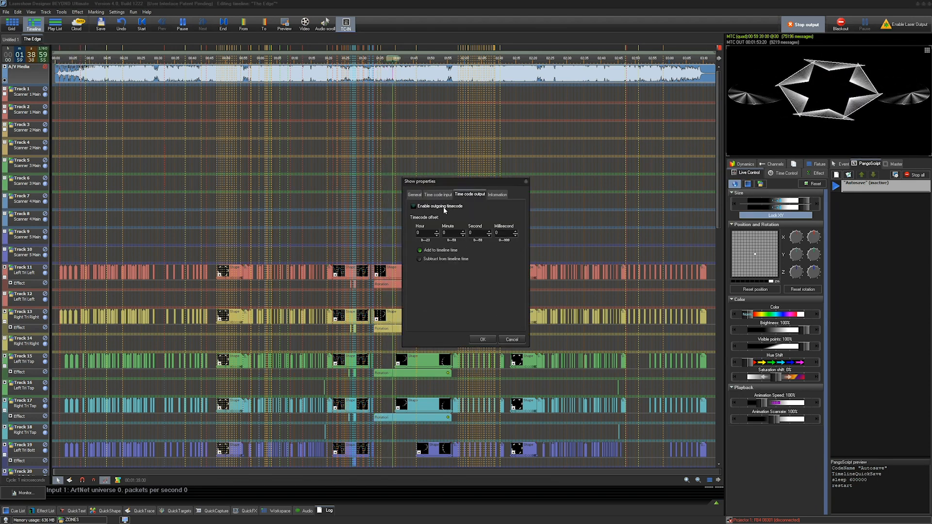
{"action": "left_click", "coordinate": [414, 206]}
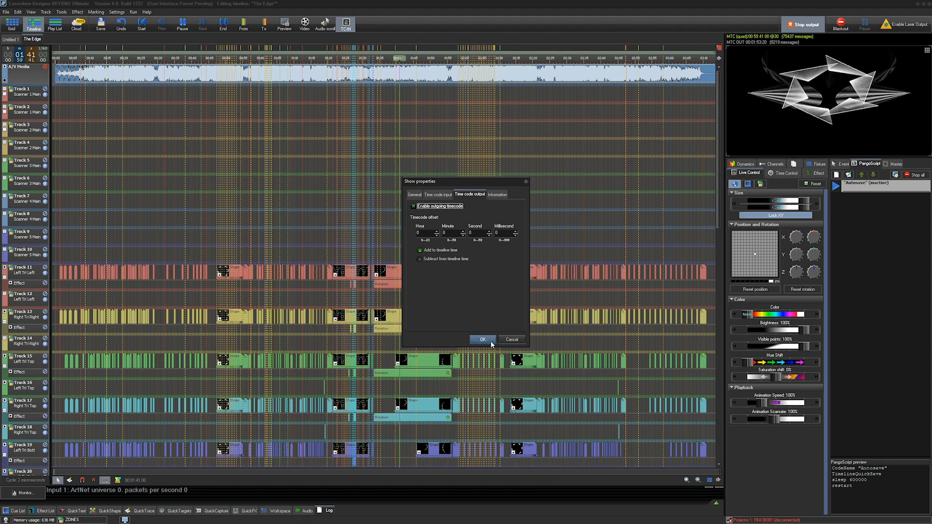
{"action": "left_click", "coordinate": [483, 339]}
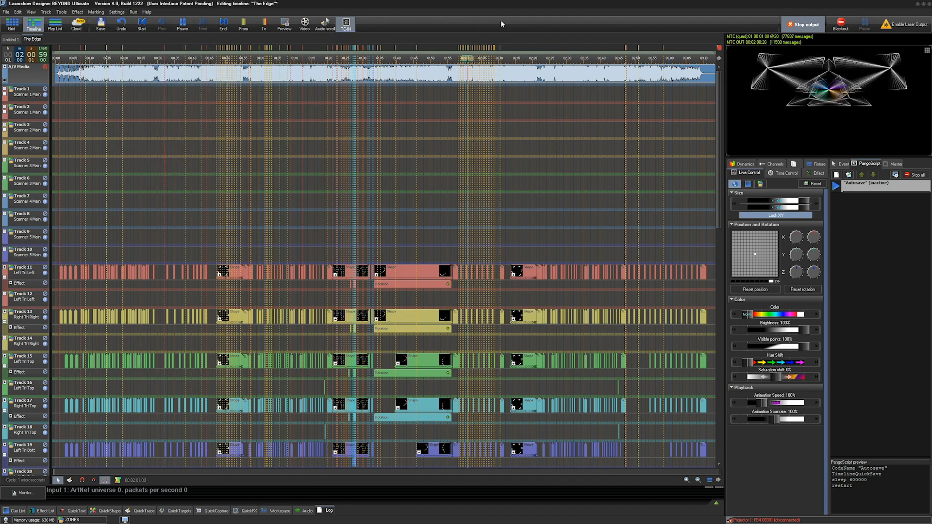
{"action": "mouse_move", "coordinate": [783, 54]}
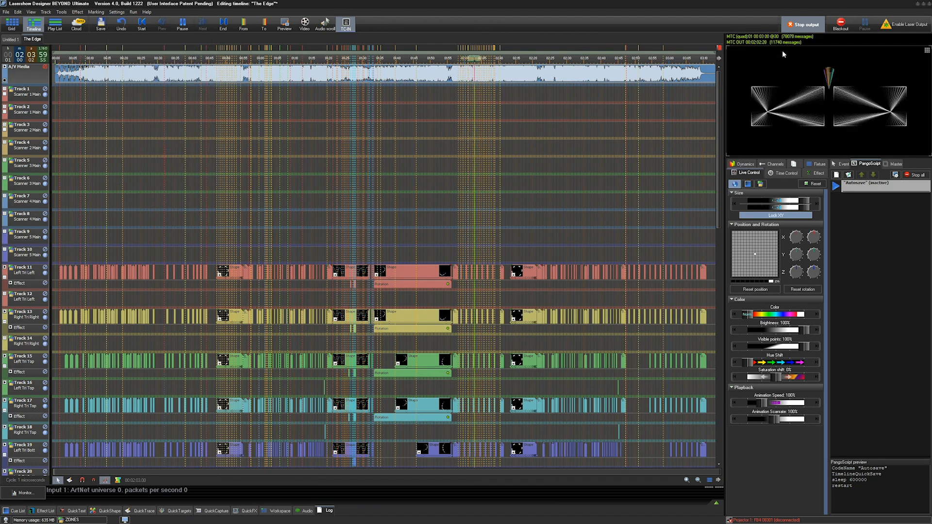